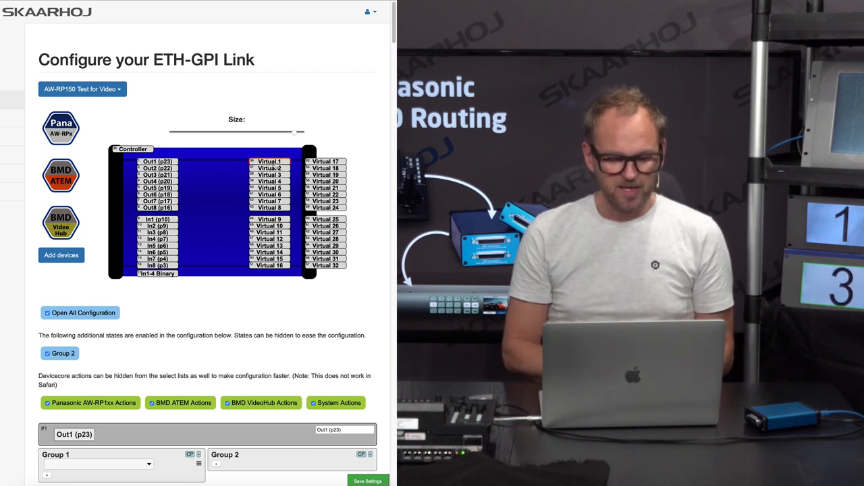
Scroll through the virtual trigger mappings and return to the top of the configuration
{"action": "scroll", "scroll_direction": "down", "scroll_amount": 3}
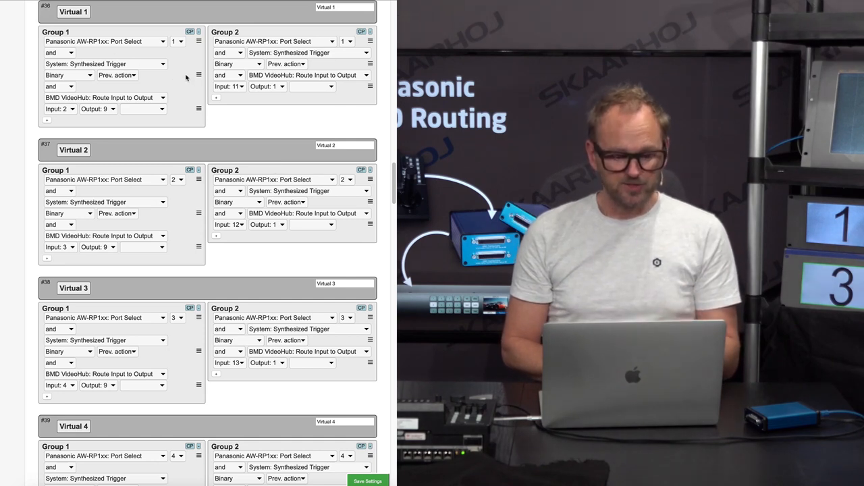
{"action": "scroll", "scroll_direction": "down", "scroll_amount": 3}
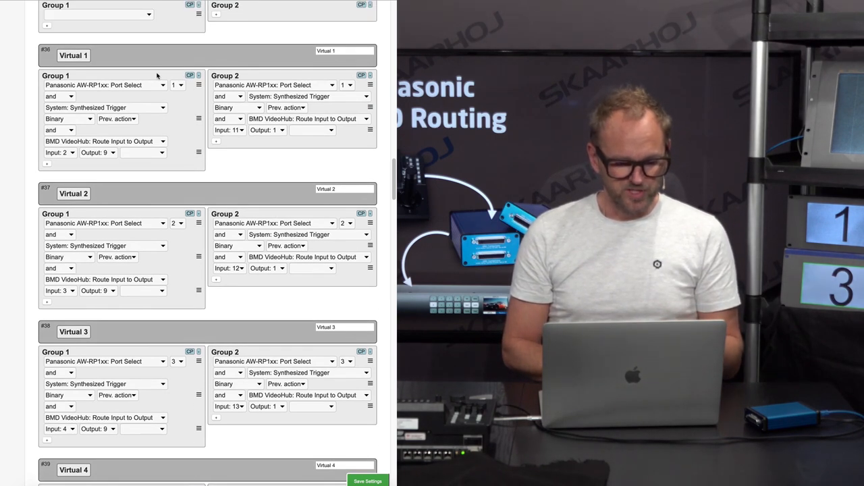
{"action": "scroll", "scroll_direction": "up", "scroll_amount": 3}
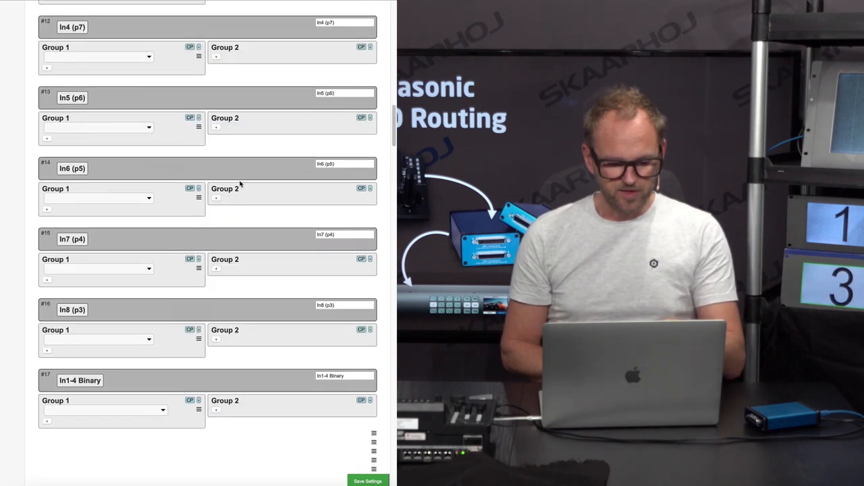
{"action": "scroll", "scroll_direction": "up", "scroll_amount": 3}
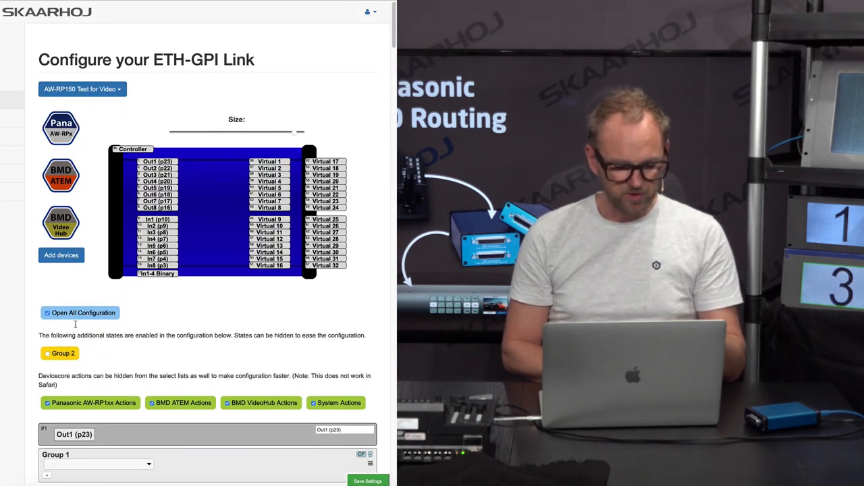
{"action": "scroll", "scroll_direction": "down", "scroll_amount": 3}
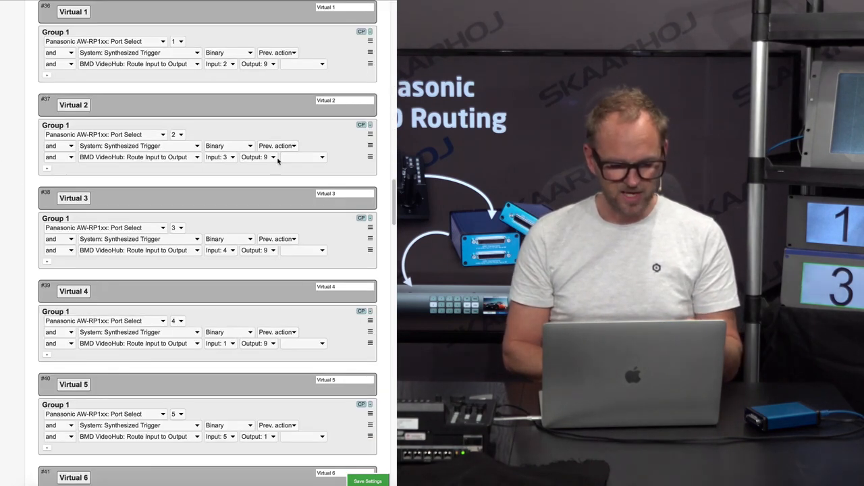
{"action": "scroll", "scroll_direction": "up", "scroll_amount": 3}
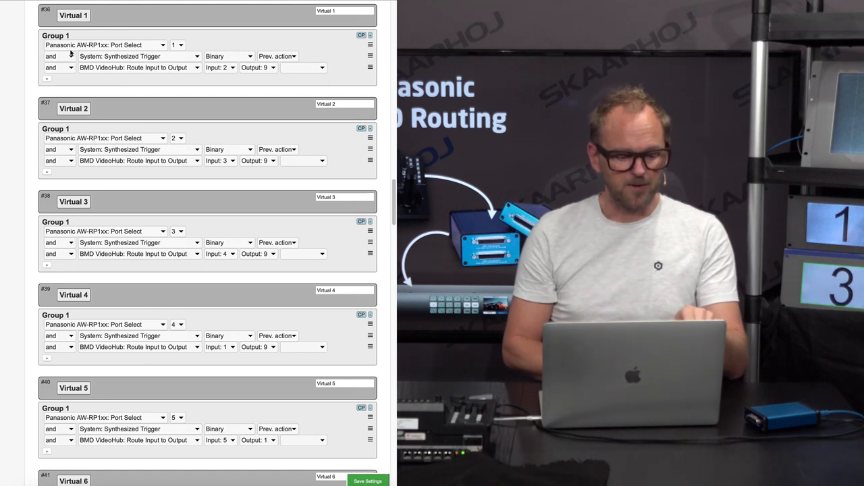
{"action": "left_click", "coordinate": [105, 44]}
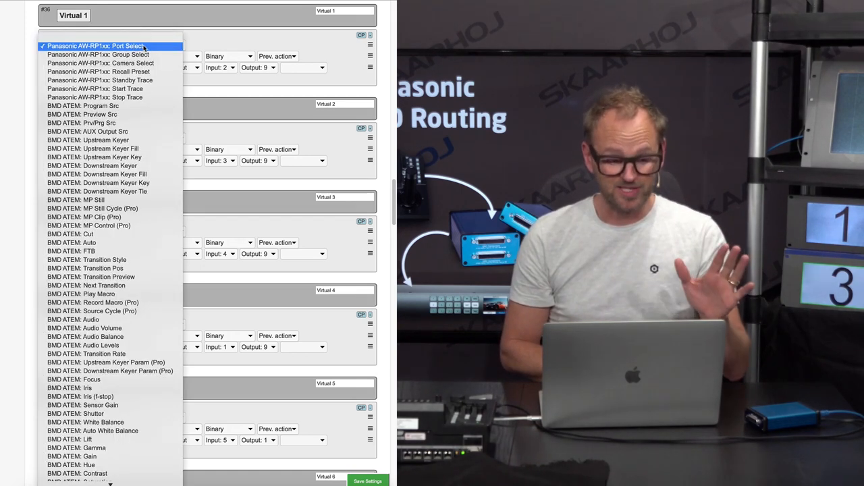
{"action": "left_click", "coordinate": [94, 46]}
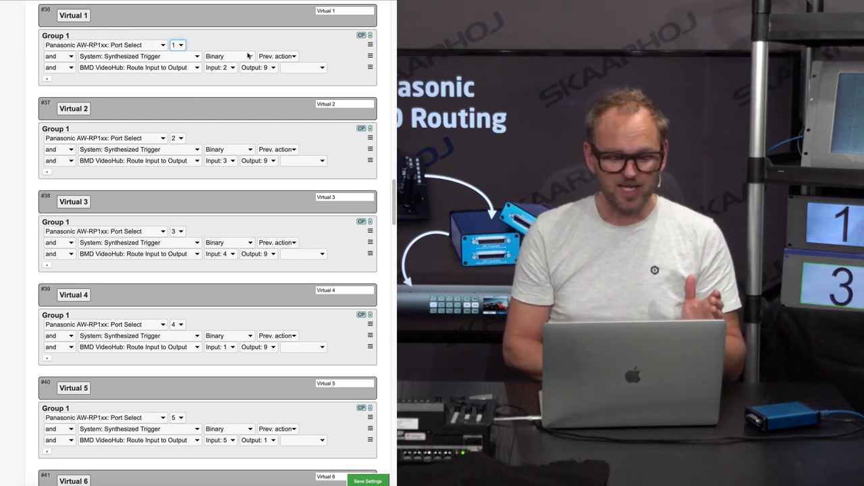
{"action": "left_click", "coordinate": [228, 57]}
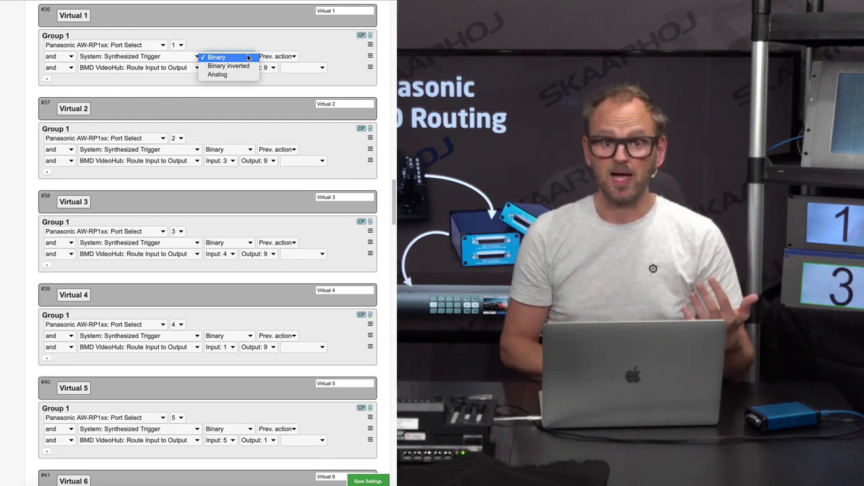
{"action": "left_click", "coordinate": [216, 56]}
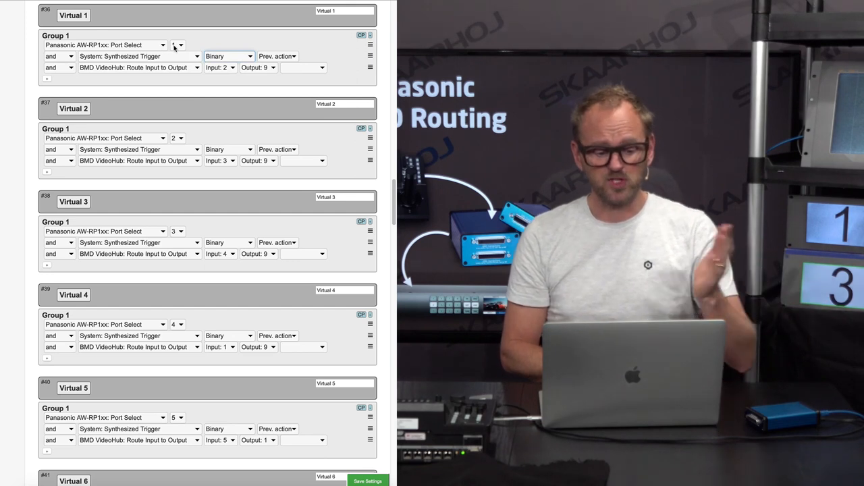
{"action": "left_click", "coordinate": [227, 57]}
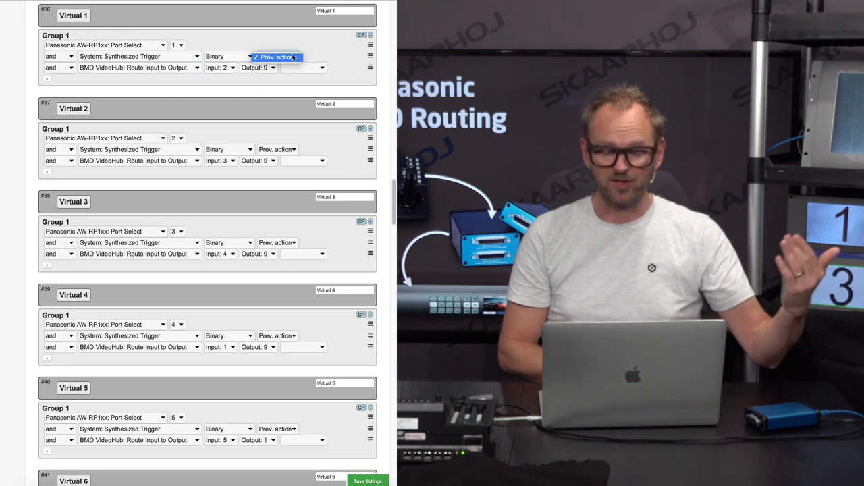
{"action": "left_click", "coordinate": [277, 57]}
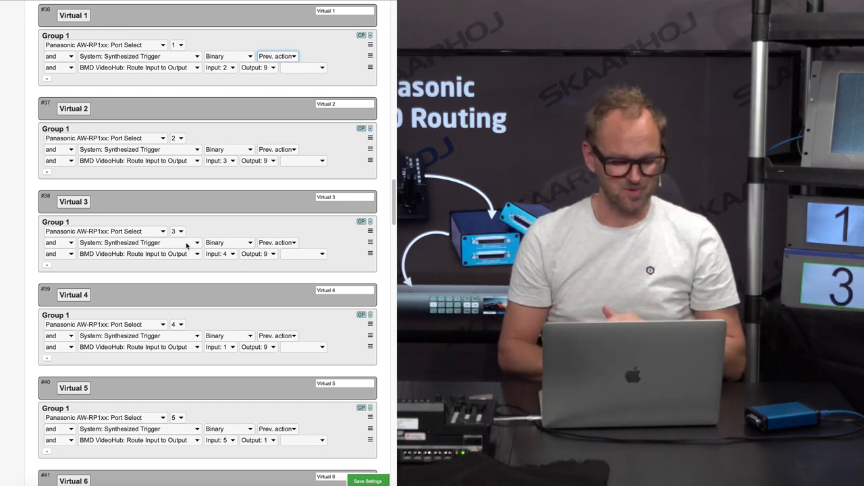
Scroll down through the triggers to the Virtual 17–18 Group Select entries
{"action": "scroll", "scroll_direction": "down", "scroll_amount": 3}
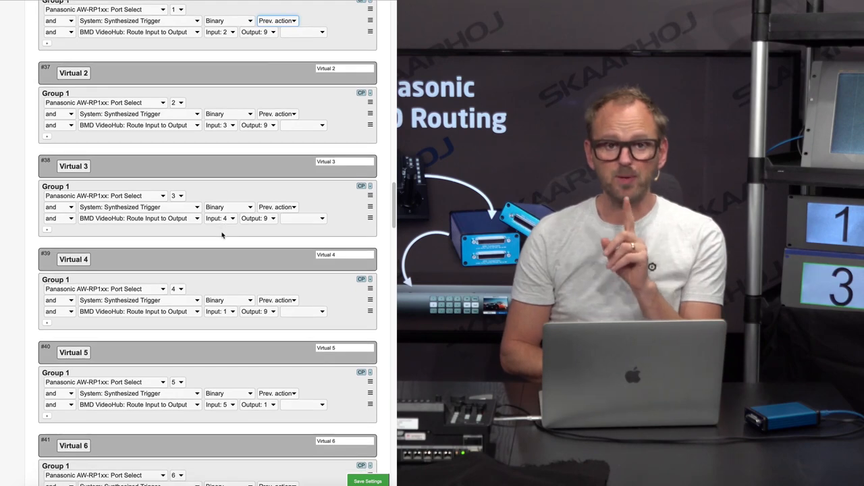
{"action": "scroll", "scroll_direction": "down", "scroll_amount": 3}
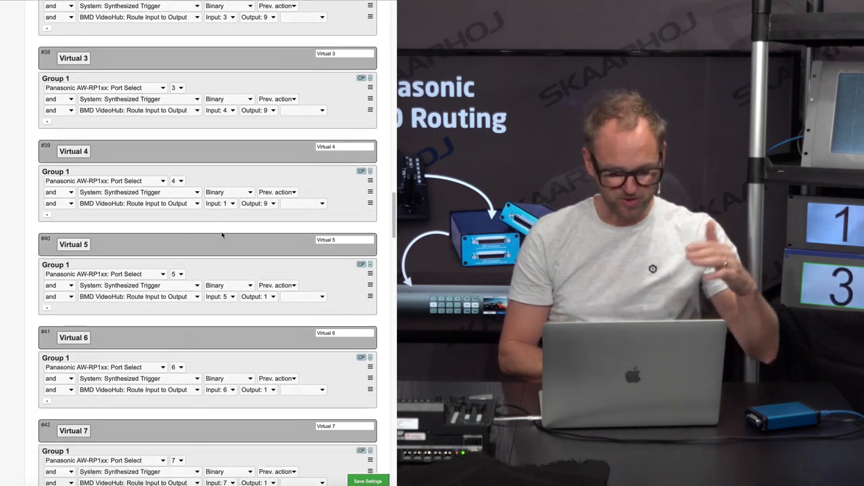
{"action": "scroll", "scroll_direction": "down", "scroll_amount": 3}
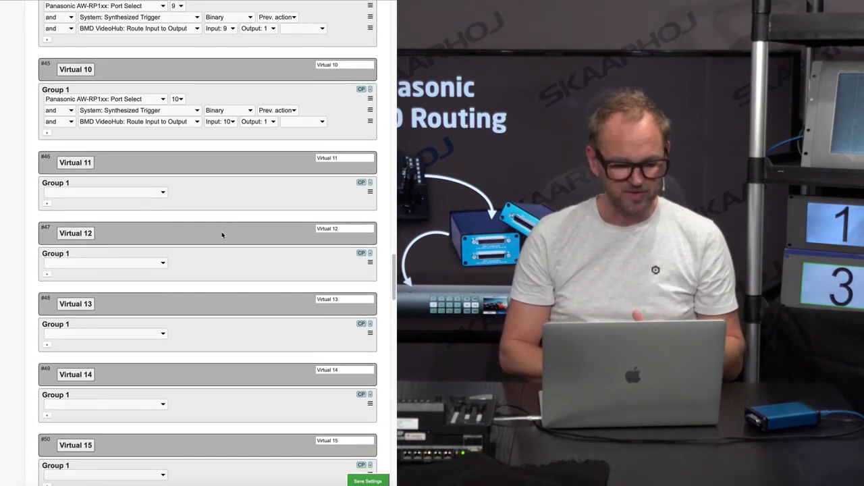
{"action": "scroll", "scroll_direction": "up", "scroll_amount": 3}
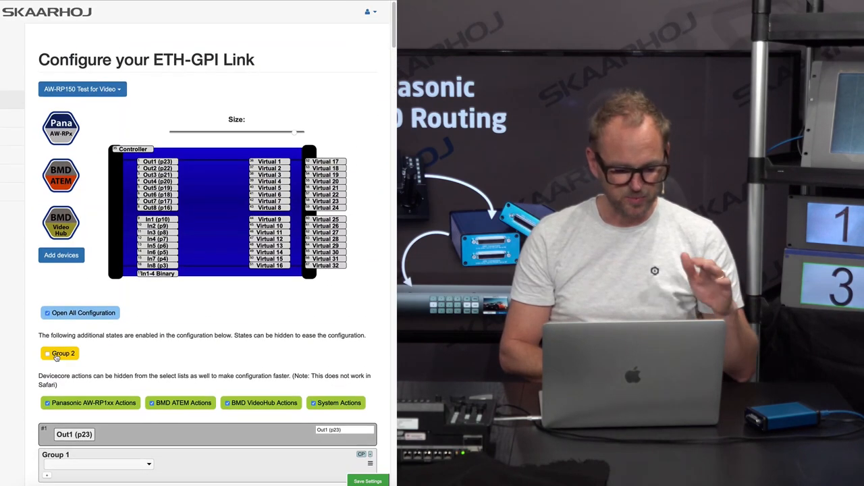
{"action": "scroll", "scroll_direction": "down", "scroll_amount": 3}
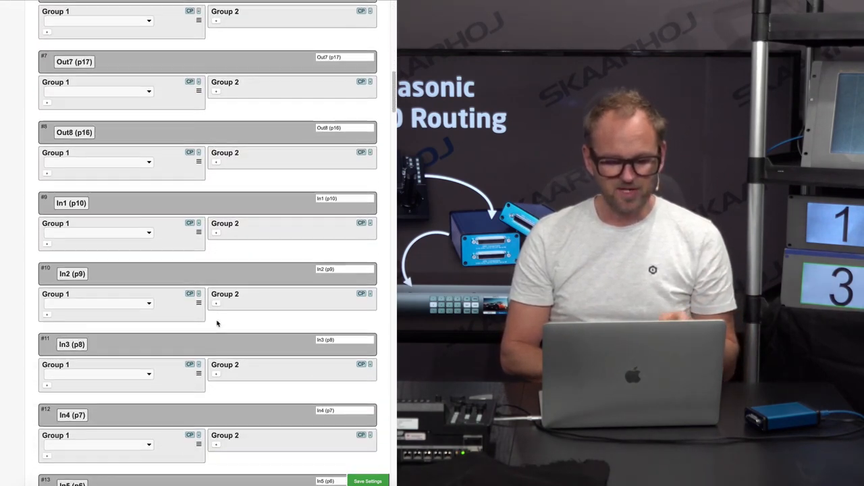
{"action": "scroll", "scroll_direction": "down", "scroll_amount": 3}
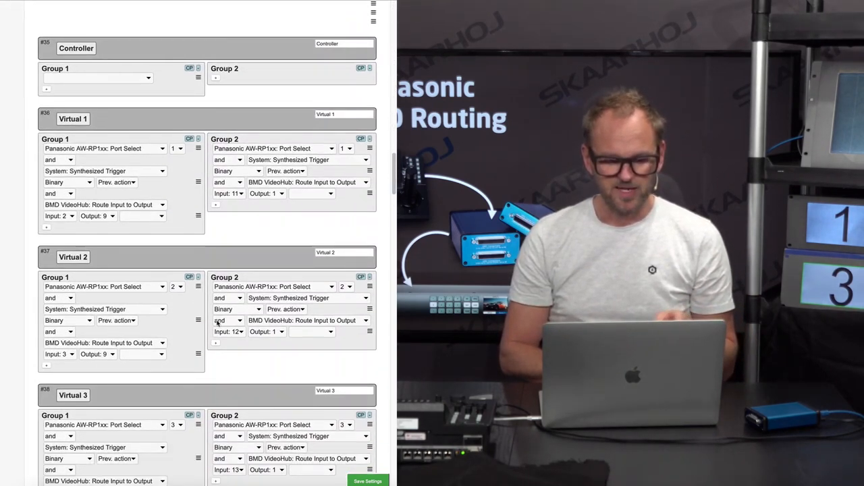
{"action": "scroll", "scroll_direction": "down", "scroll_amount": 3}
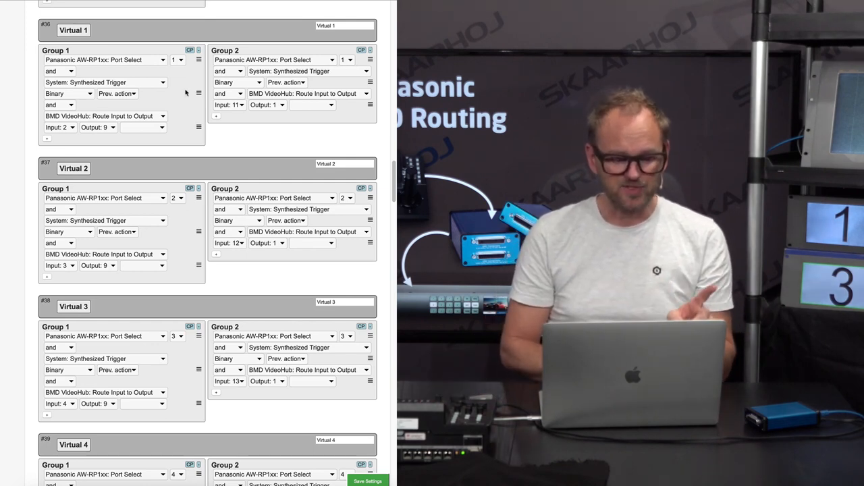
{"action": "mouse_move", "coordinate": [248, 105]}
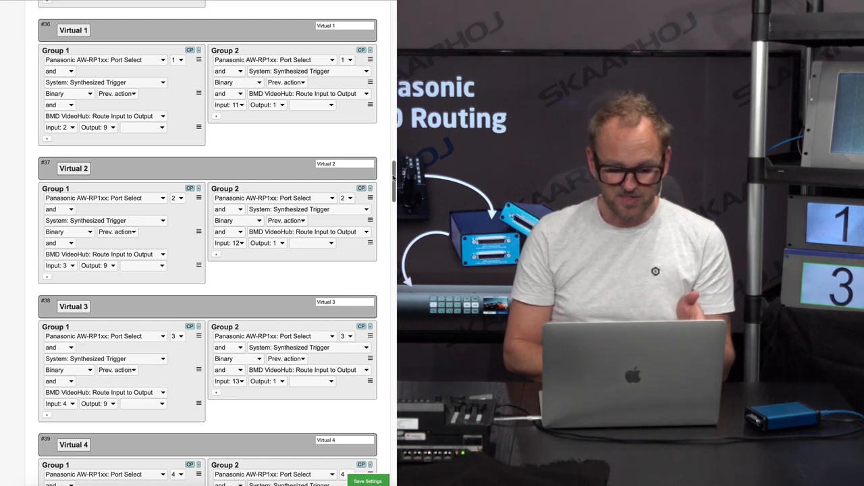
{"action": "scroll", "scroll_direction": "down", "scroll_amount": 3}
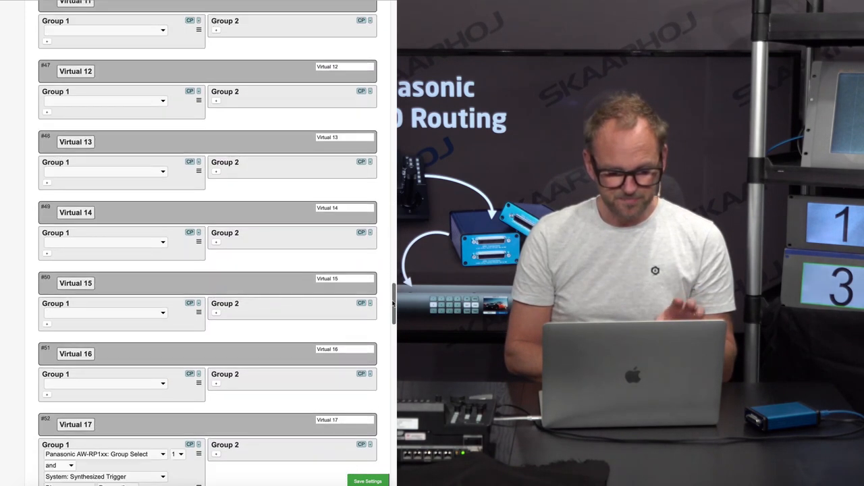
{"action": "scroll", "scroll_direction": "down", "scroll_amount": 3}
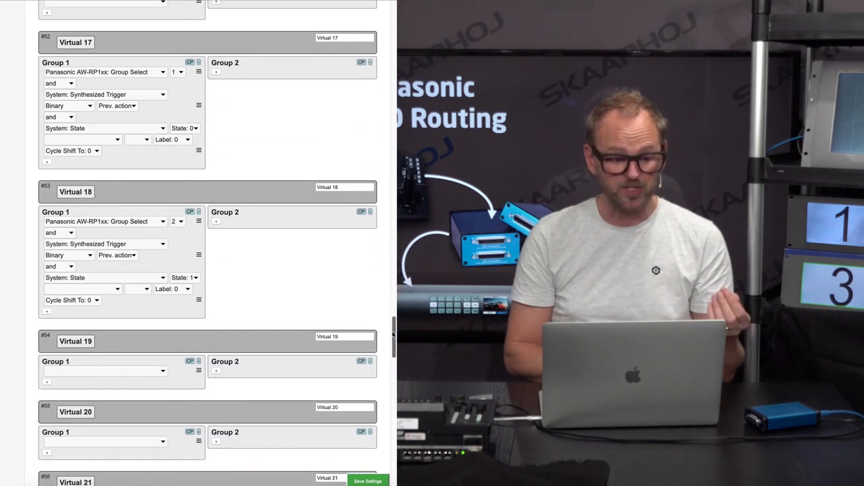
{"action": "scroll", "scroll_direction": "up", "scroll_amount": 3}
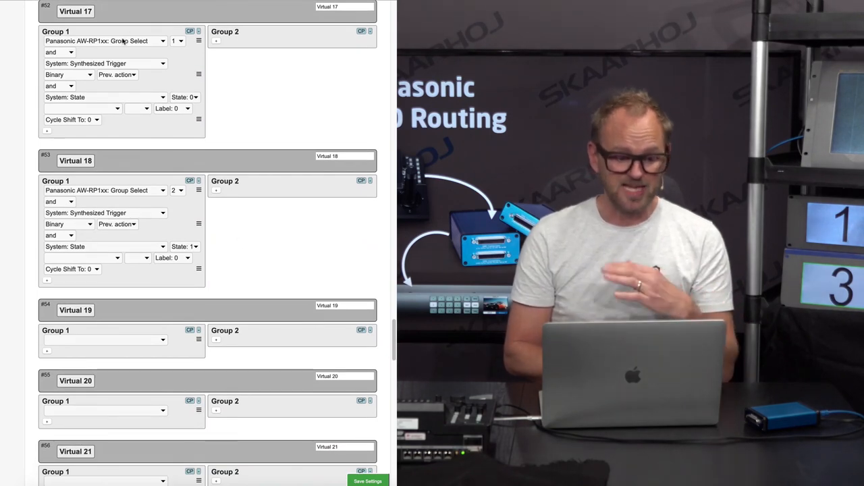